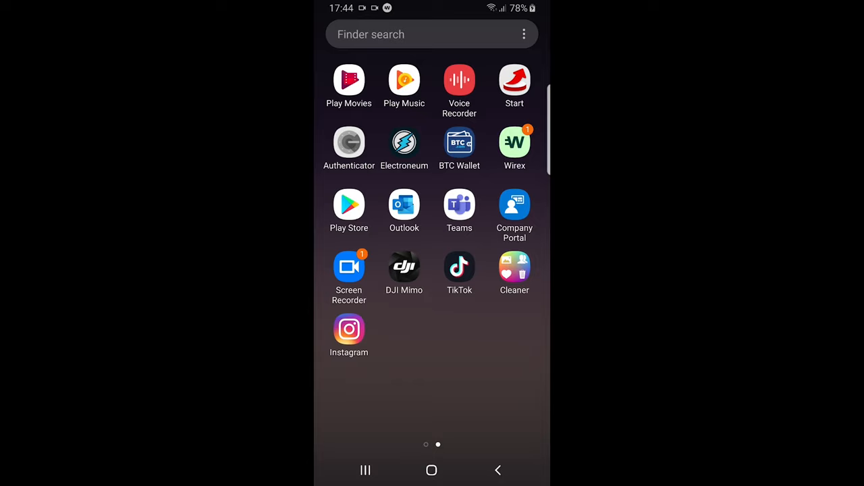
Launch TikTok from the app drawer and bring up the own profile page.
{"action": "left_click", "coordinate": [459, 265]}
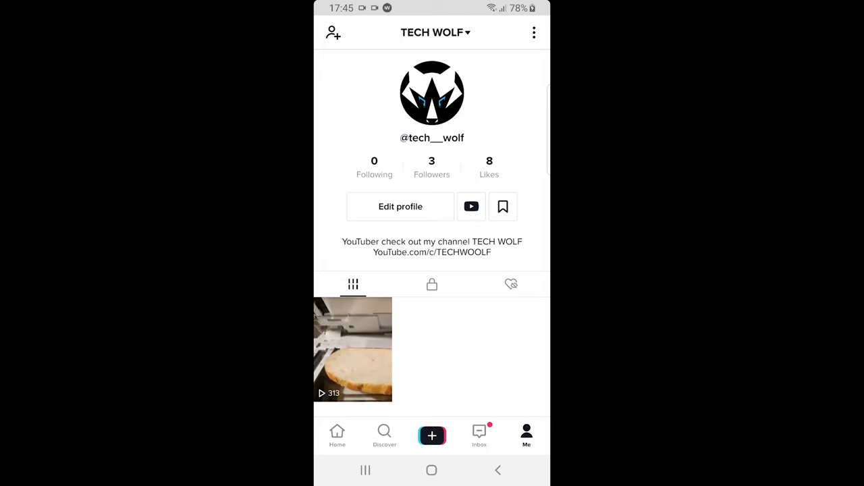
Go from the profile's three-dot menu to Manage my account.
{"action": "left_click", "coordinate": [534, 32]}
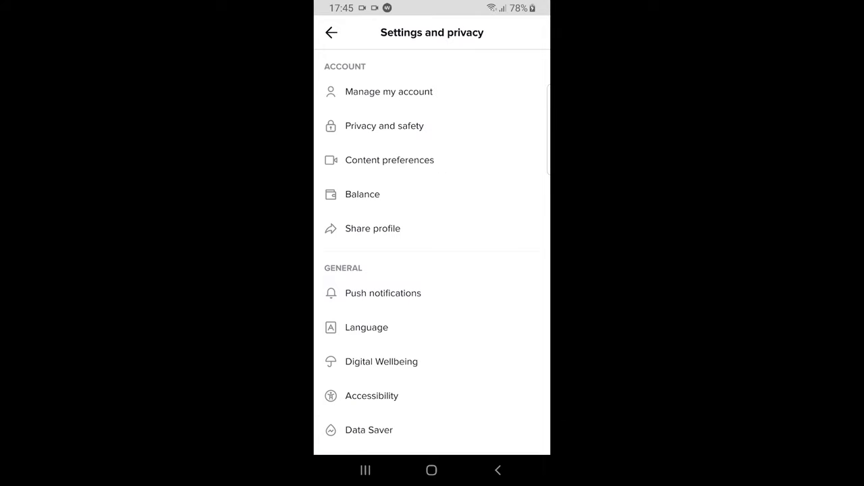
{"action": "left_click", "coordinate": [388, 91]}
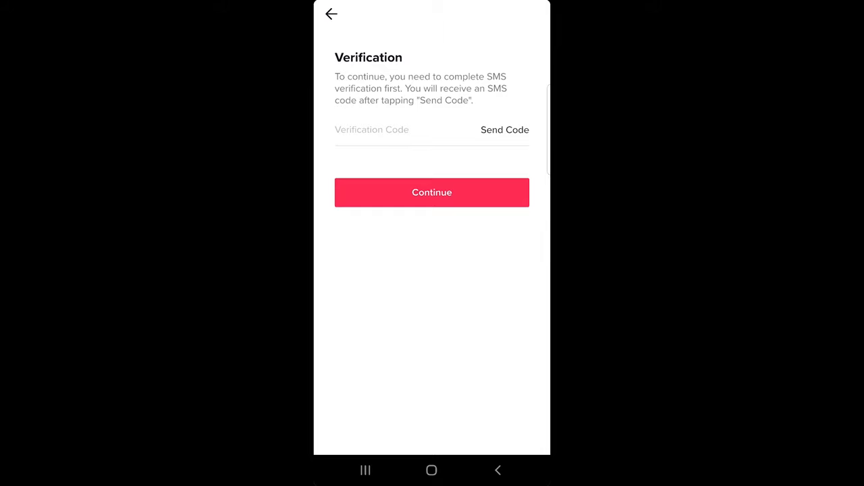
Request the SMS verification code for account deletion, starting the resend countdown.
{"action": "left_click", "coordinate": [504, 129]}
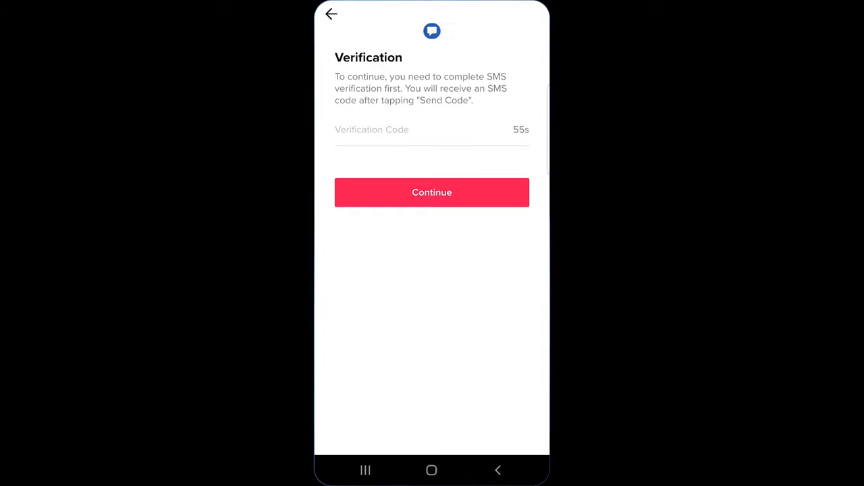